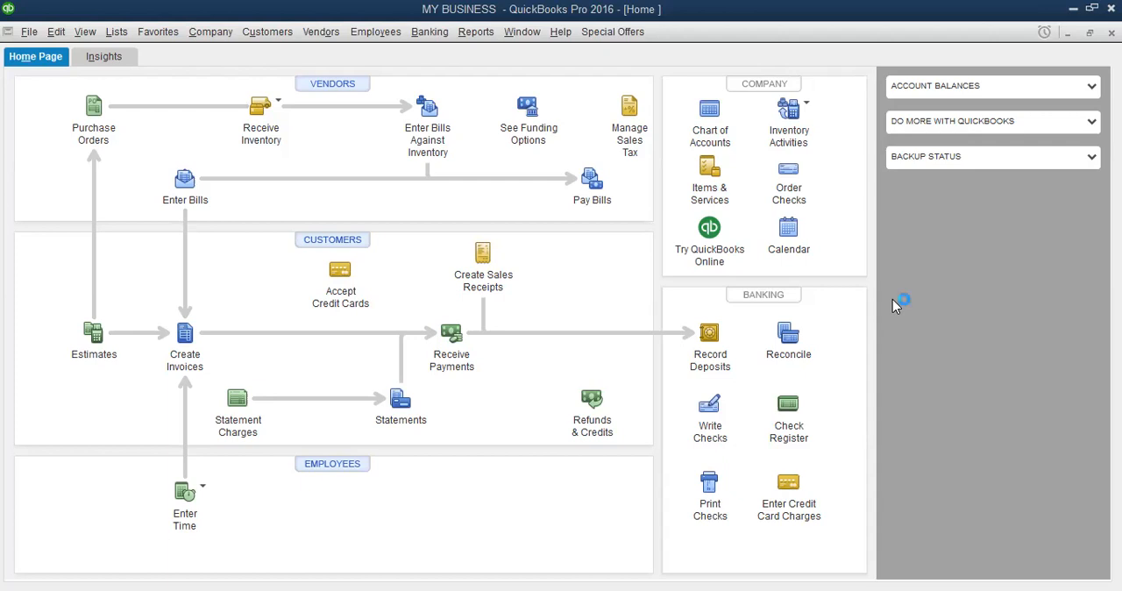
mouse_move(896, 306)
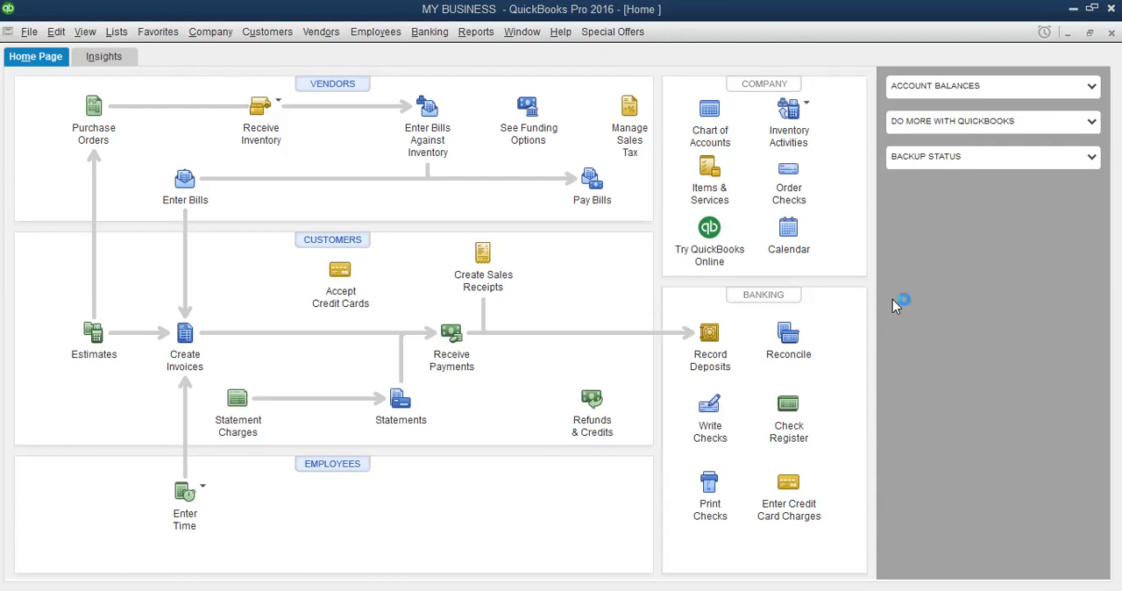
mouse_move(896, 306)
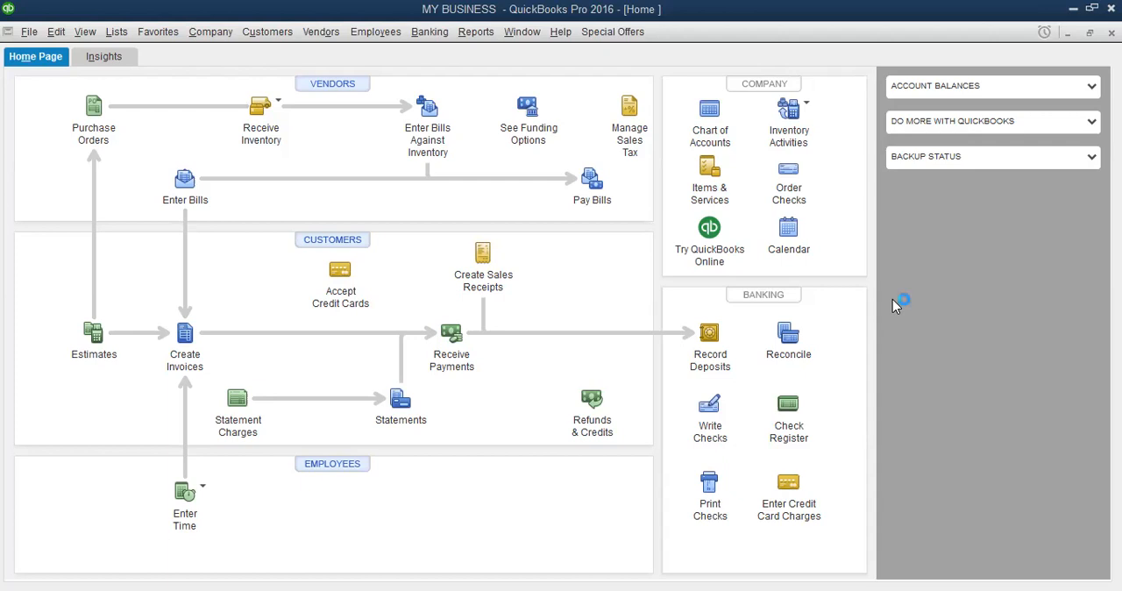
mouse_move(895, 305)
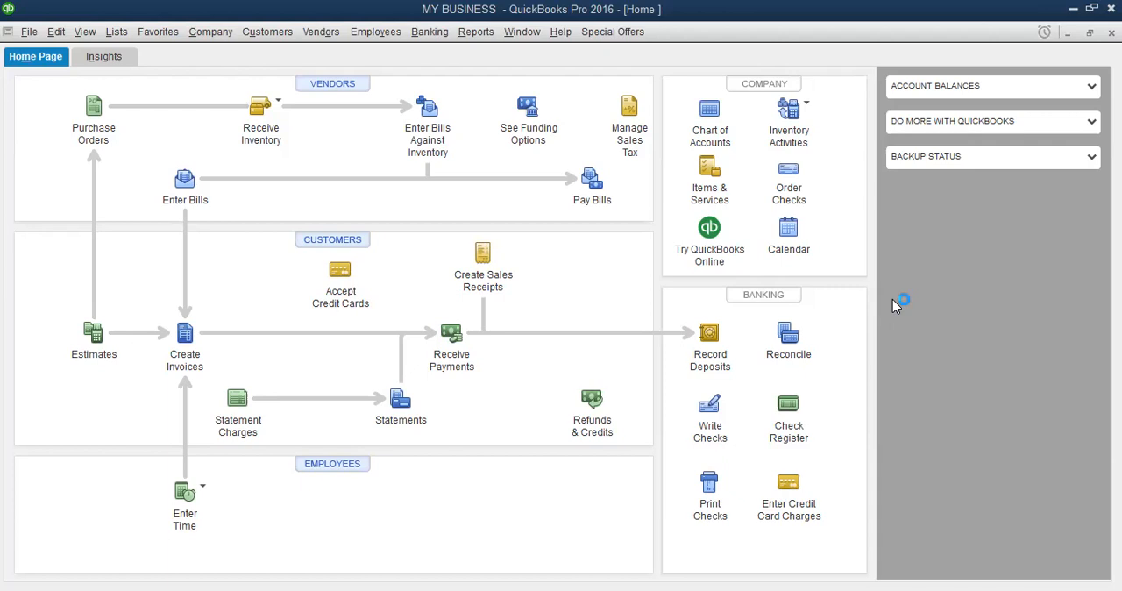
mouse_move(895, 306)
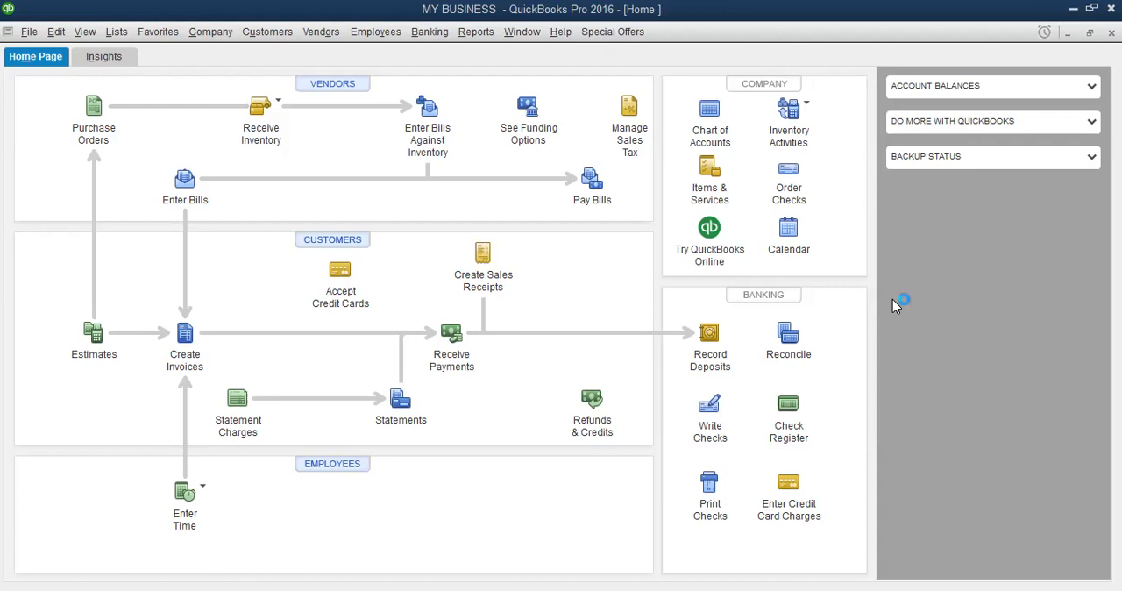
mouse_move(896, 305)
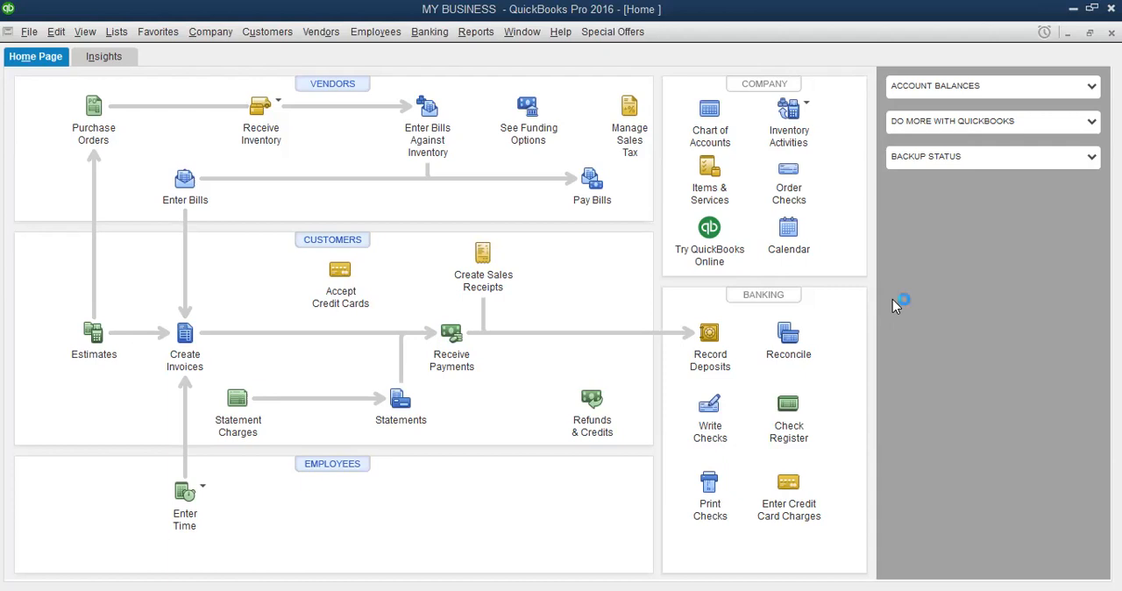
mouse_move(896, 306)
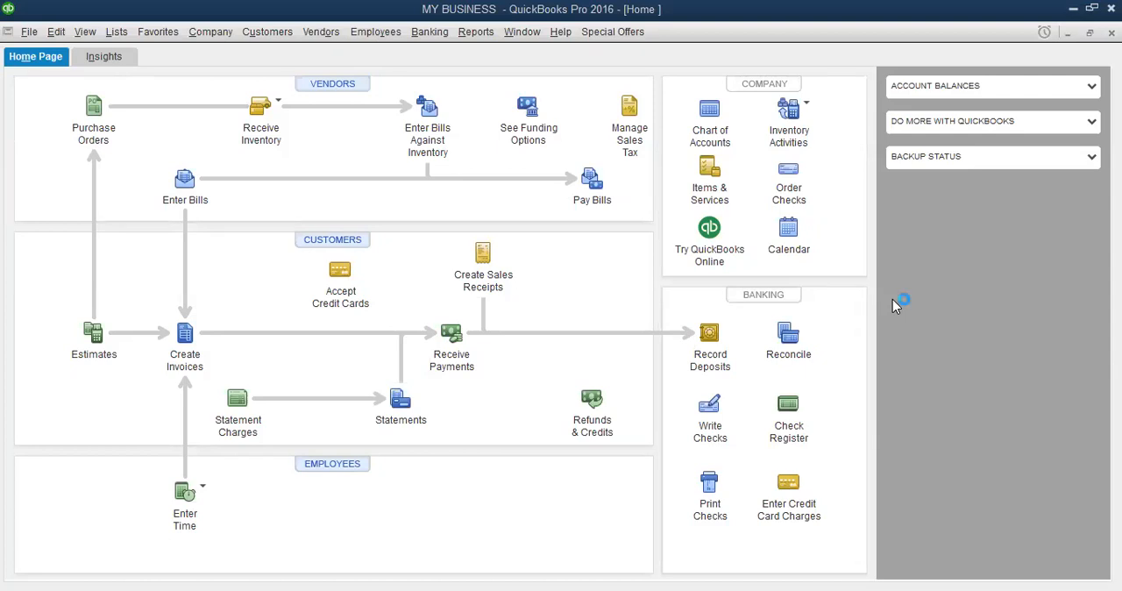
mouse_move(896, 306)
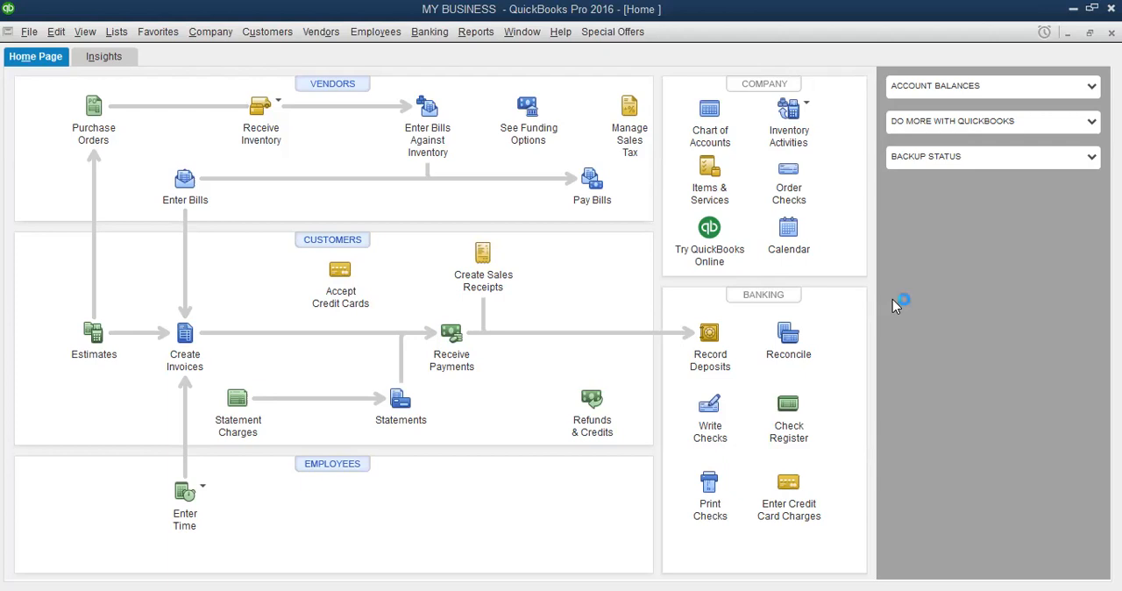
mouse_move(897, 306)
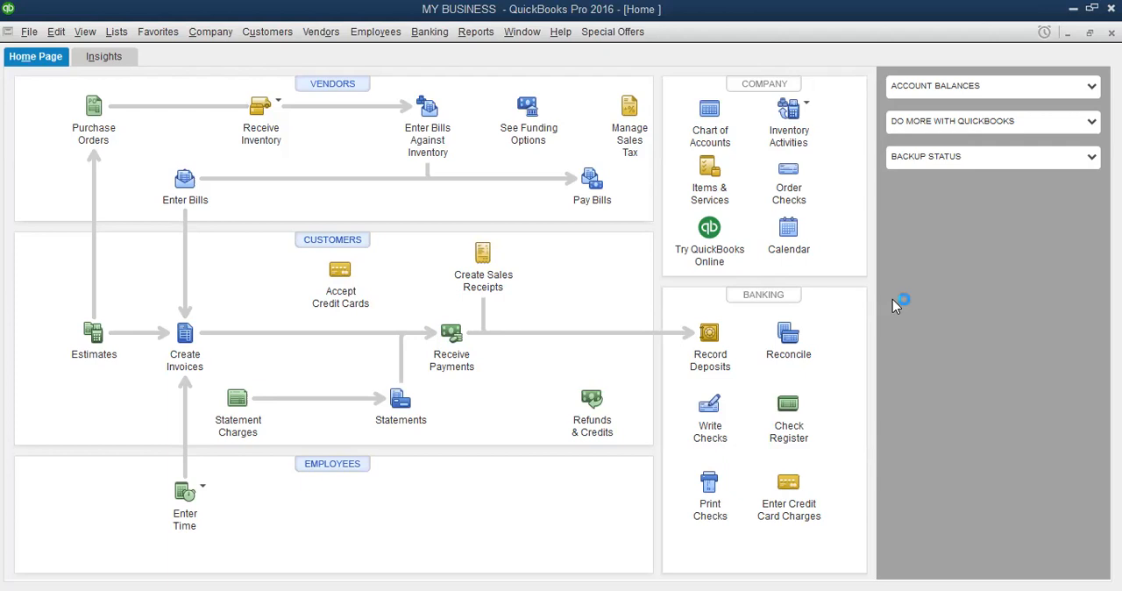
mouse_move(897, 306)
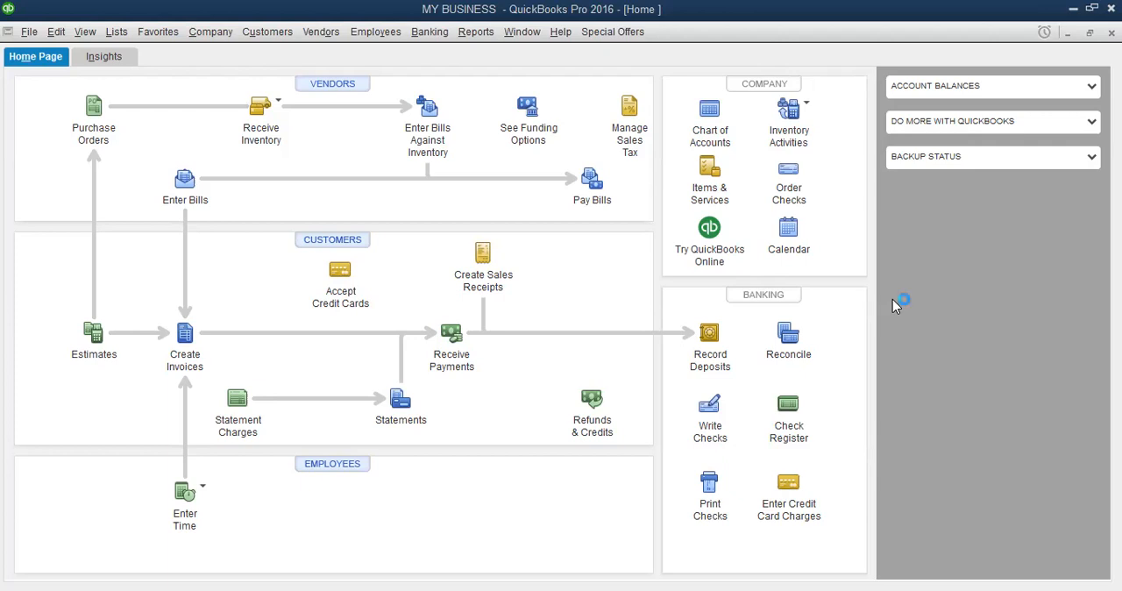
mouse_move(895, 306)
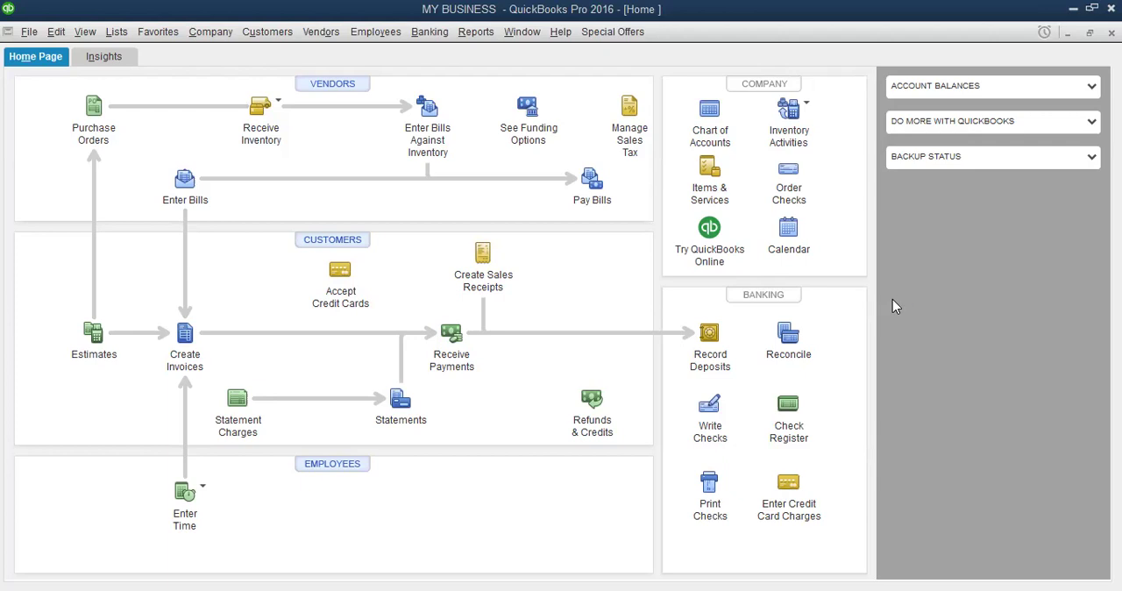